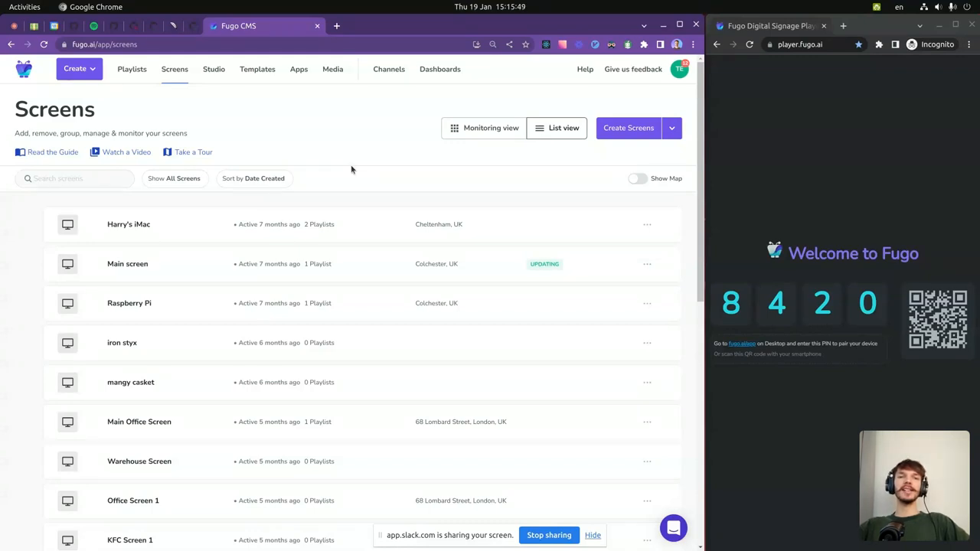
pyautogui.moveTo(363, 172)
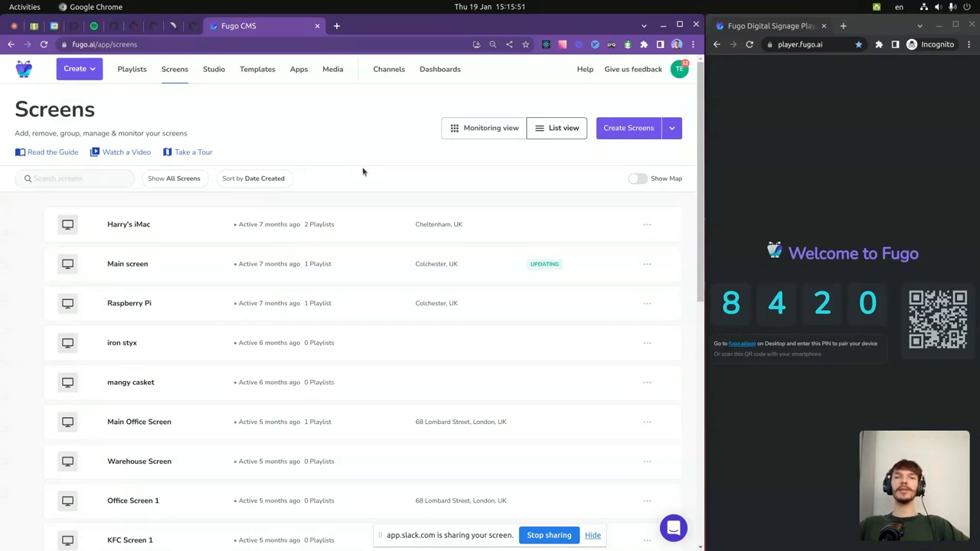
pyautogui.moveTo(383, 161)
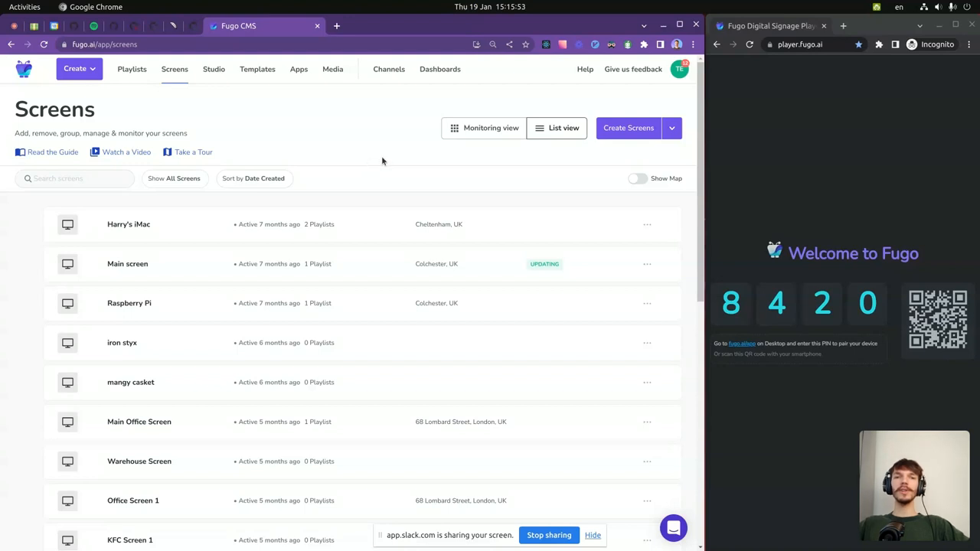
pyautogui.click(628, 128)
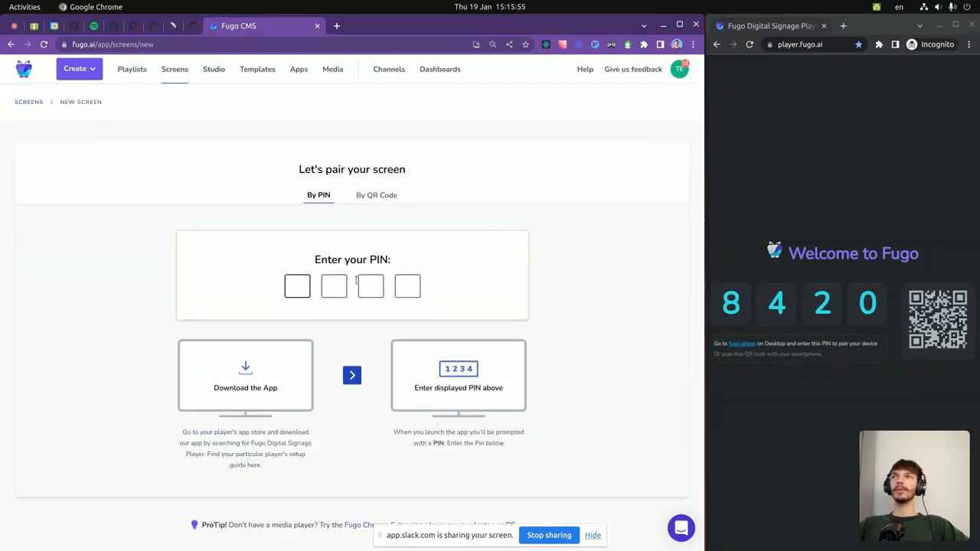
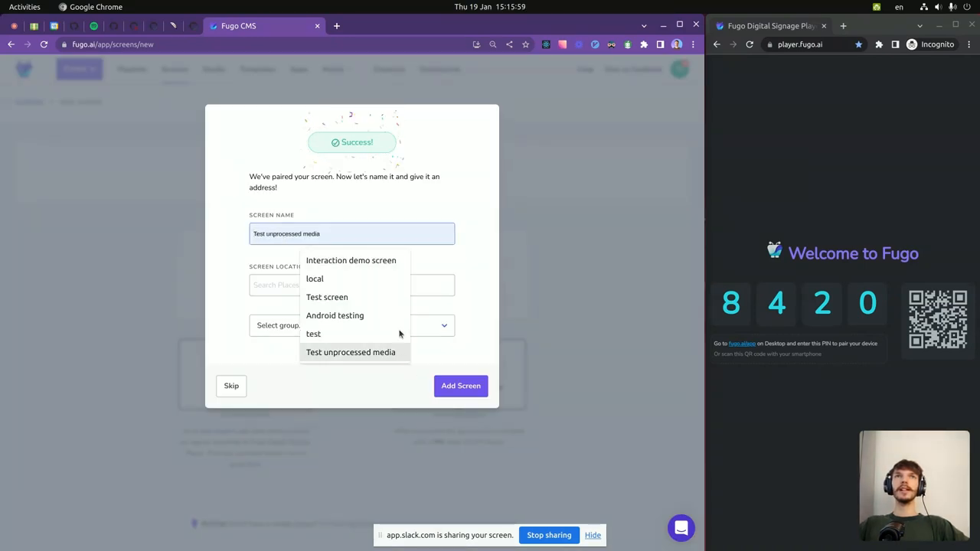
pyautogui.click(231, 385)
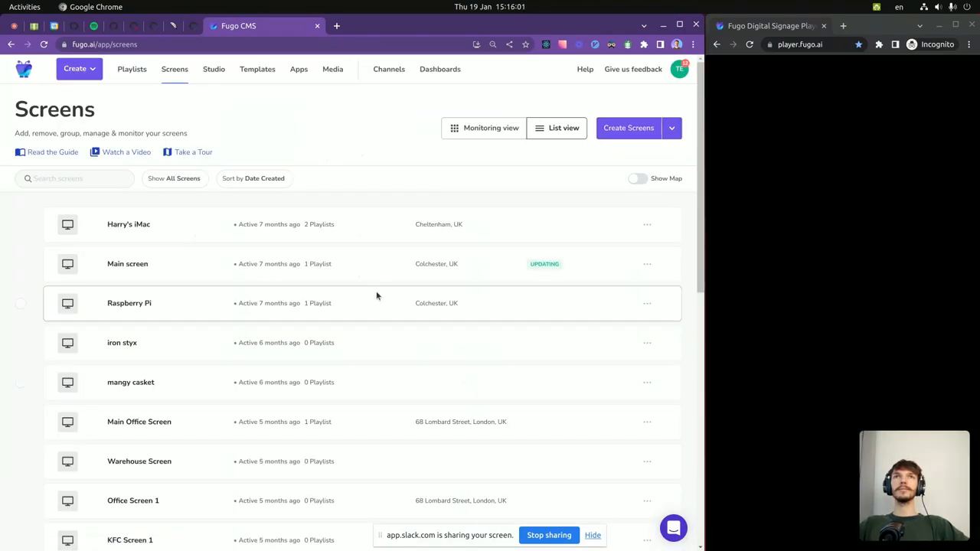
# - Create new Studio content 'steely kiss' from the Studio library
pyautogui.click(214, 69)
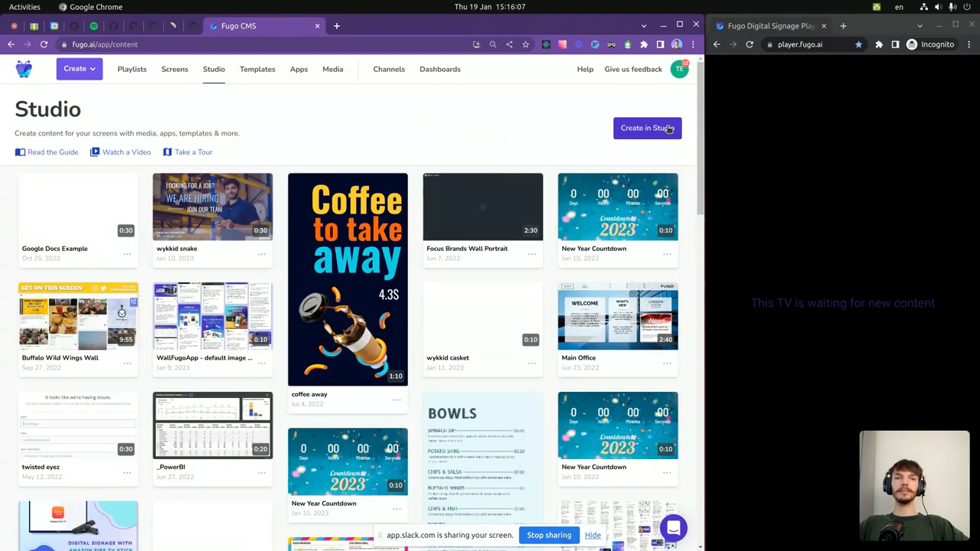
pyautogui.click(647, 128)
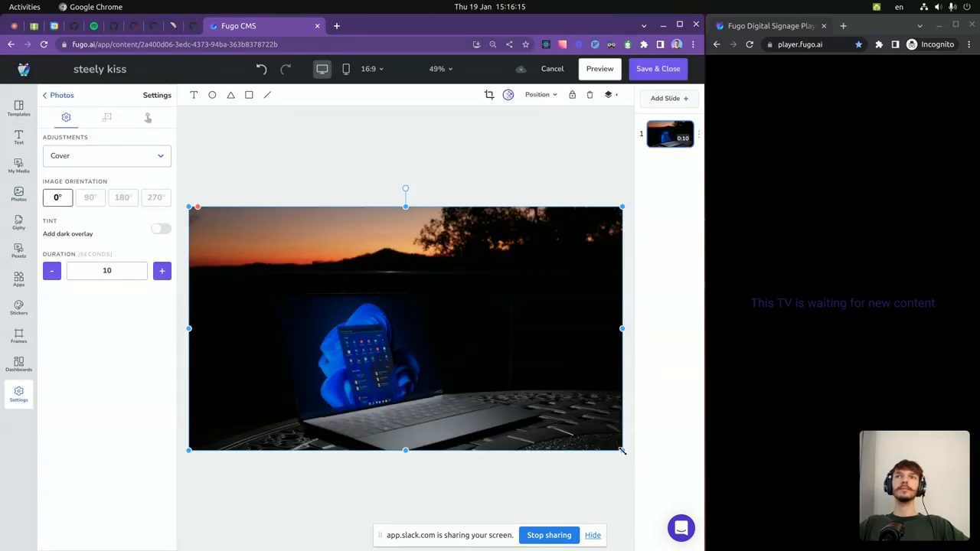
# - Shrink the laptop photo into the top-left quarter and set slide duration to 3 seconds
pyautogui.moveTo(622, 451); pyautogui.dragTo(406, 328)
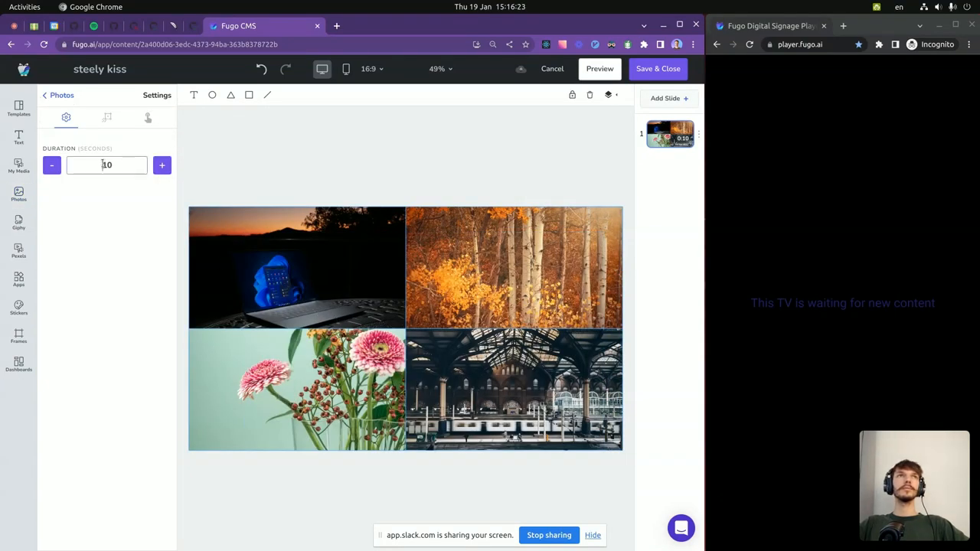
pyautogui.write('3')
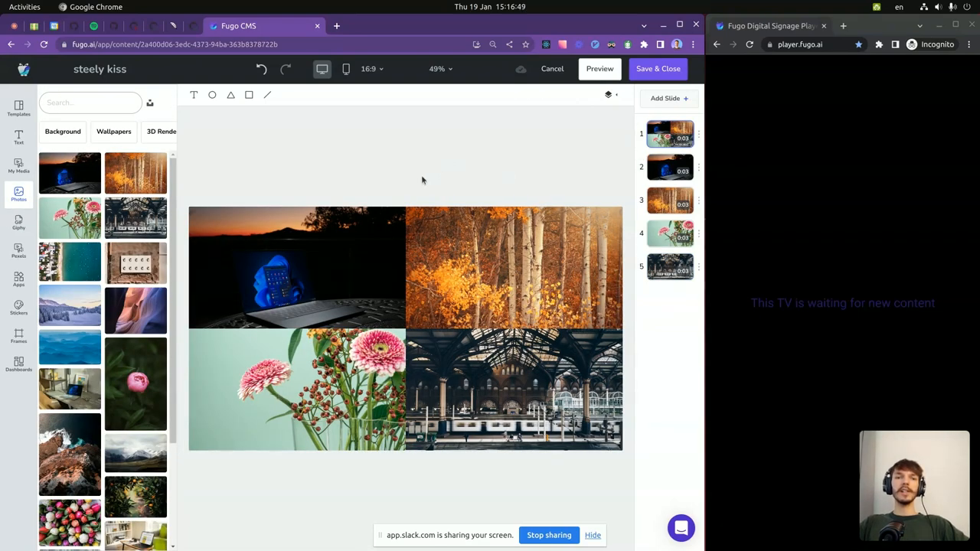
pyautogui.moveTo(306, 268)
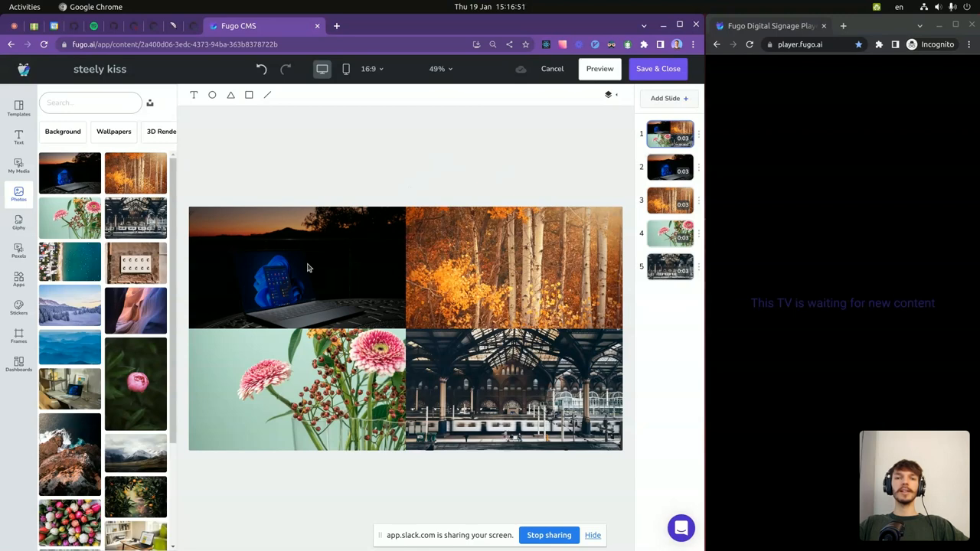
# - Link the laptop photo to slide 2, skip slide 2, and return after delay
pyautogui.click(297, 268)
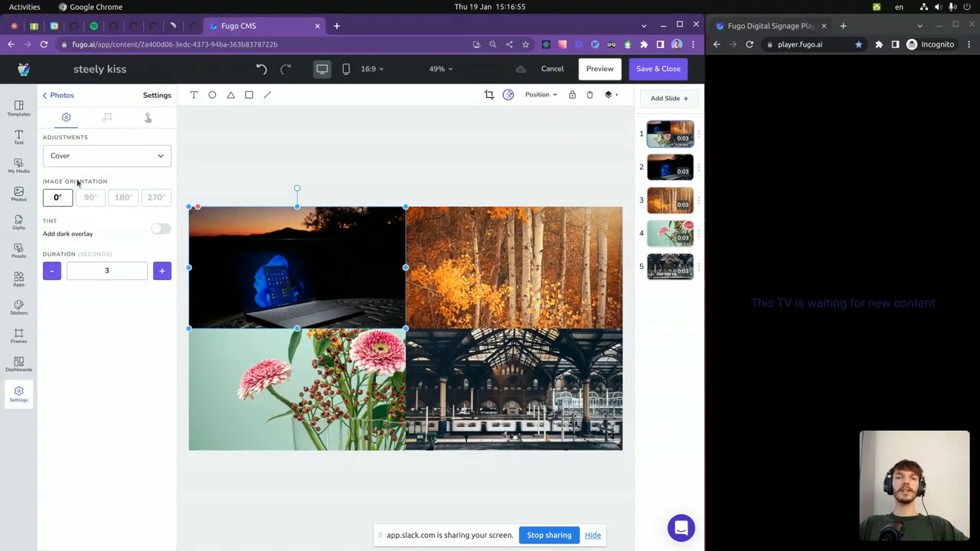
pyautogui.click(148, 117)
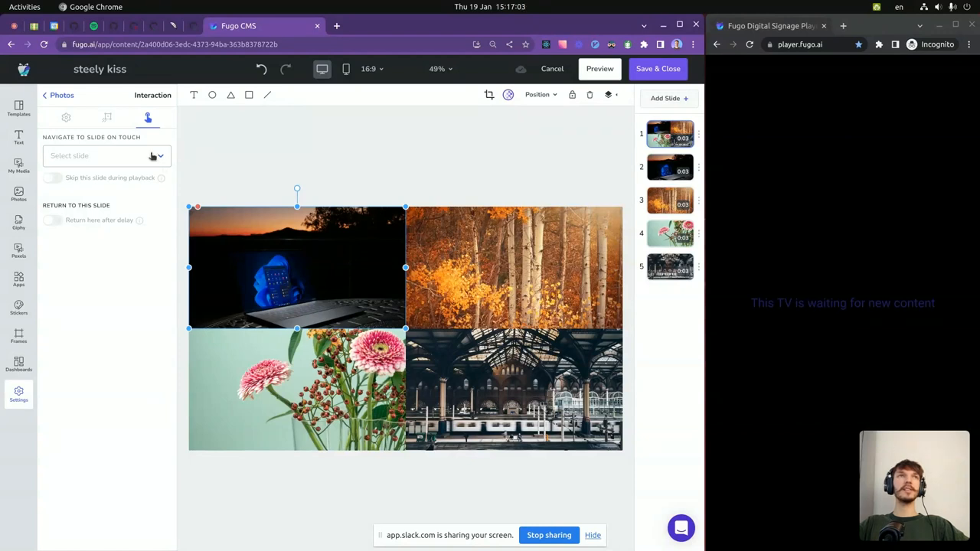
pyautogui.click(106, 156)
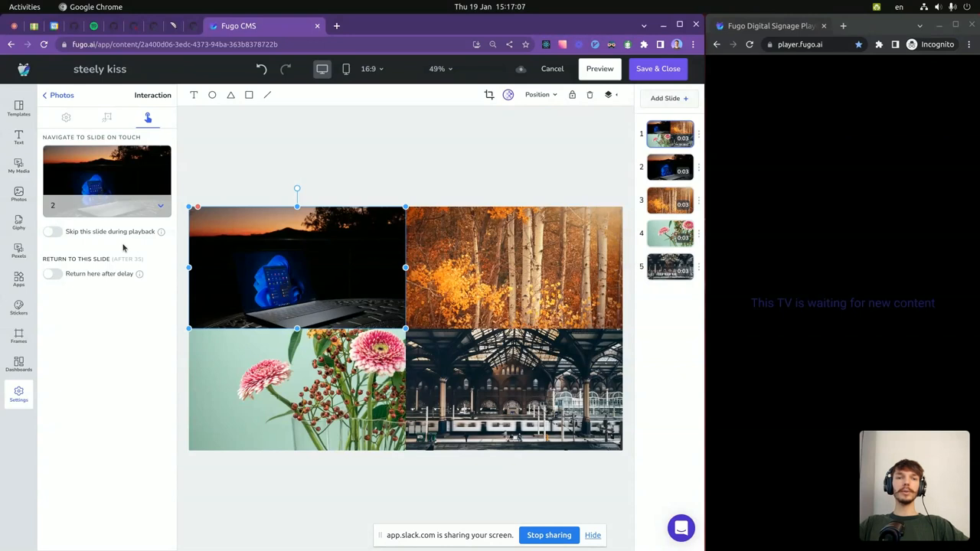
pyautogui.moveTo(119, 249)
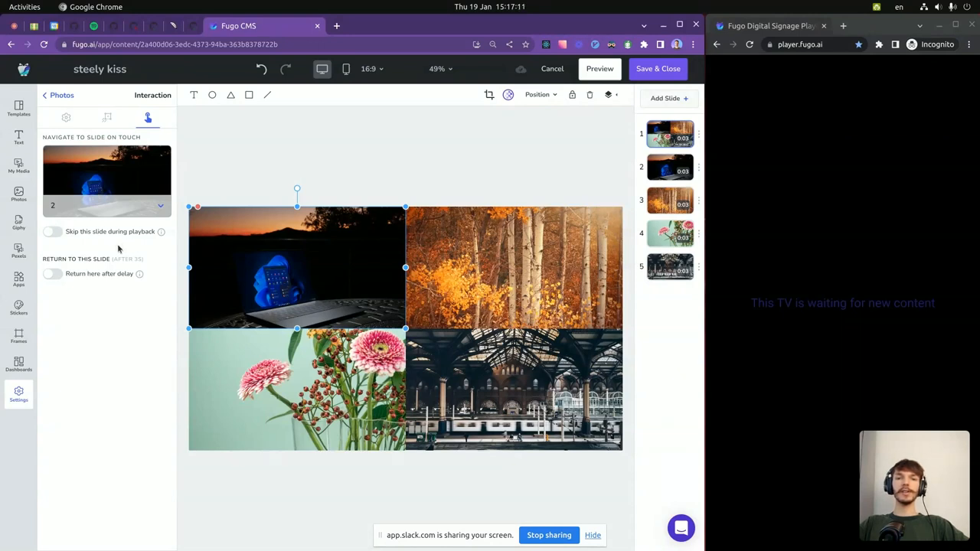
pyautogui.moveTo(128, 247)
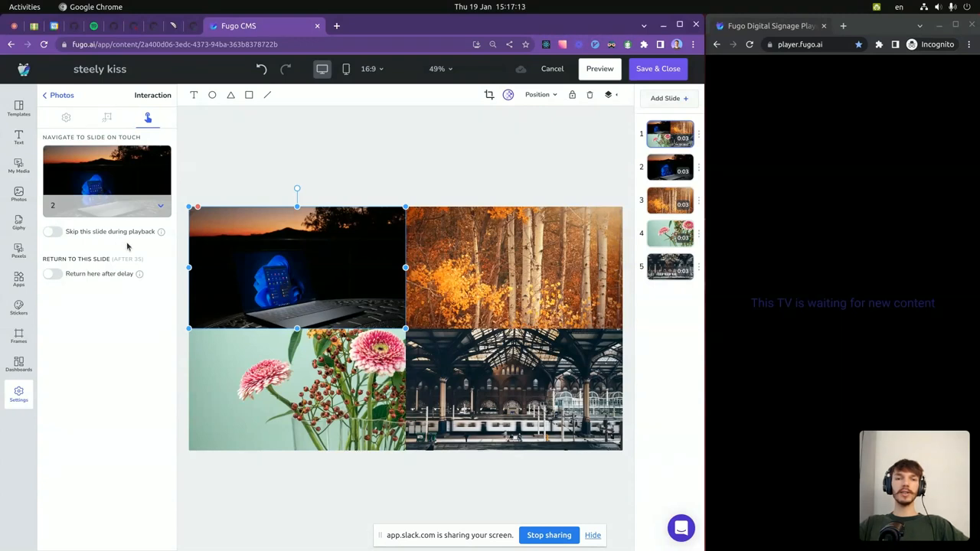
pyautogui.click(53, 231)
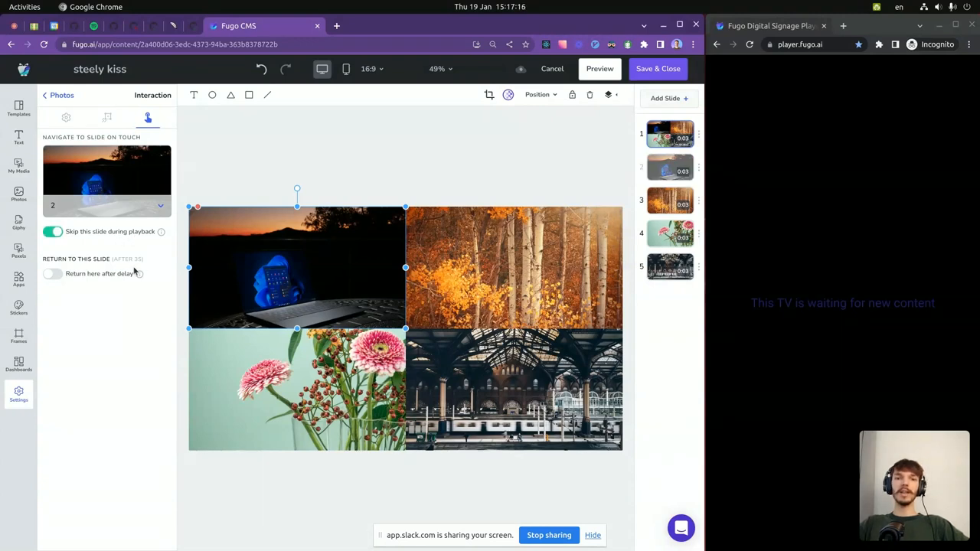
pyautogui.moveTo(127, 319)
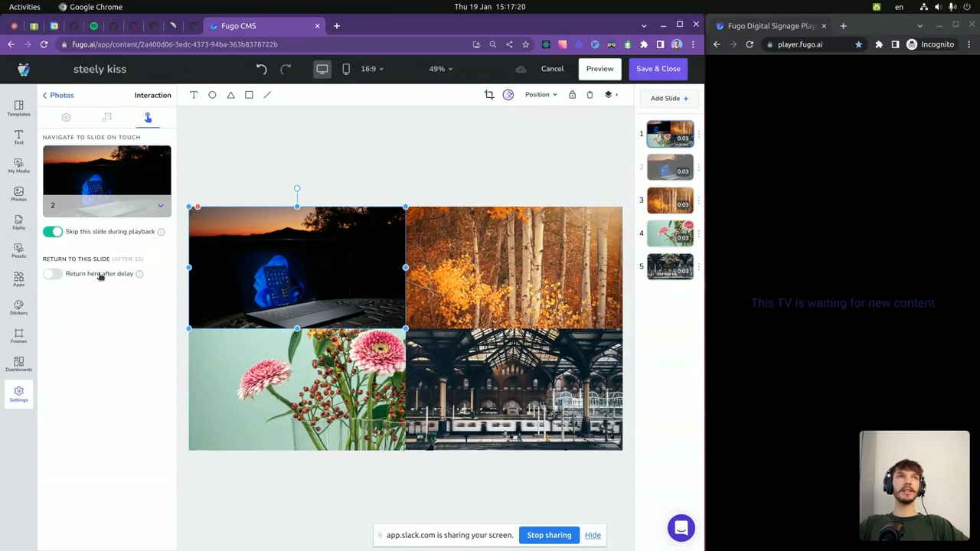
pyautogui.click(53, 273)
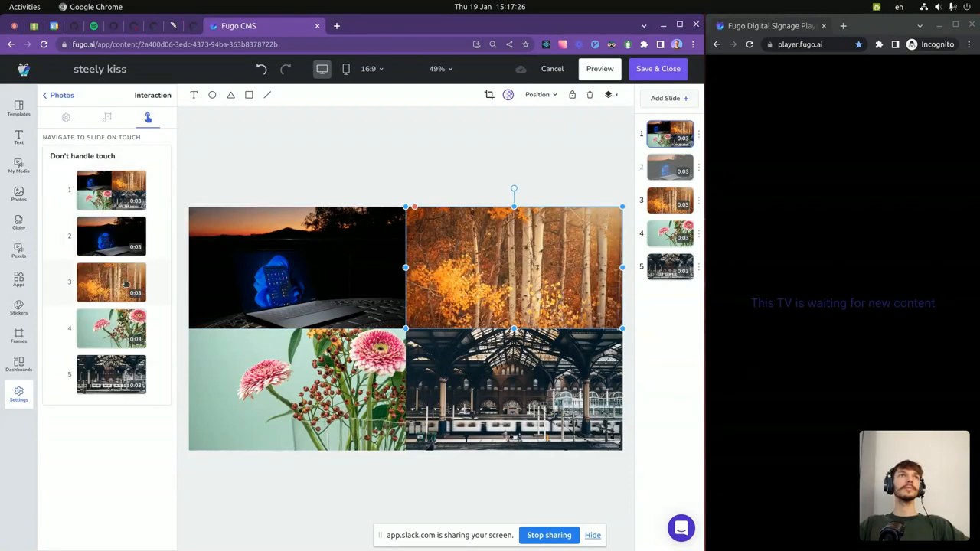
# - Link the station photo to its slide with return after a delay enabled
pyautogui.click(65, 117)
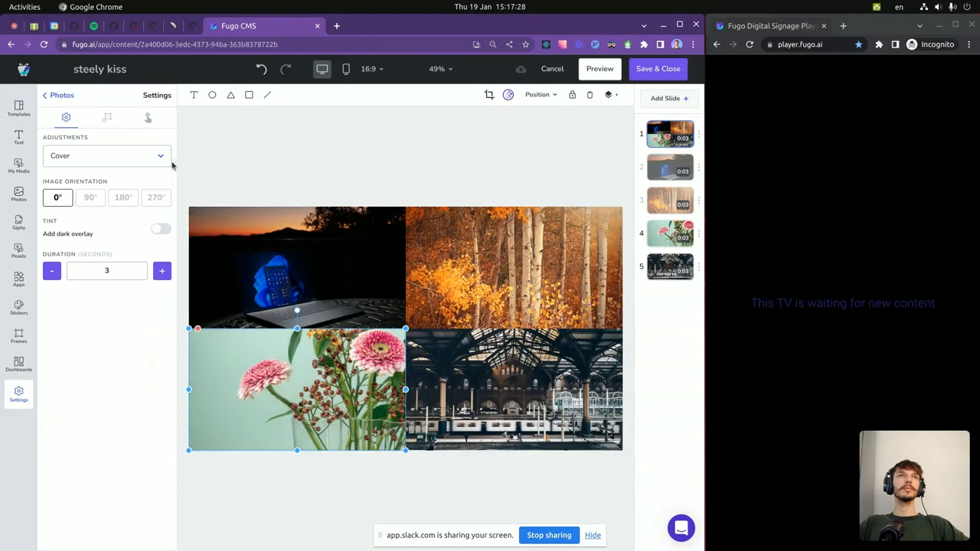
pyautogui.click(148, 117)
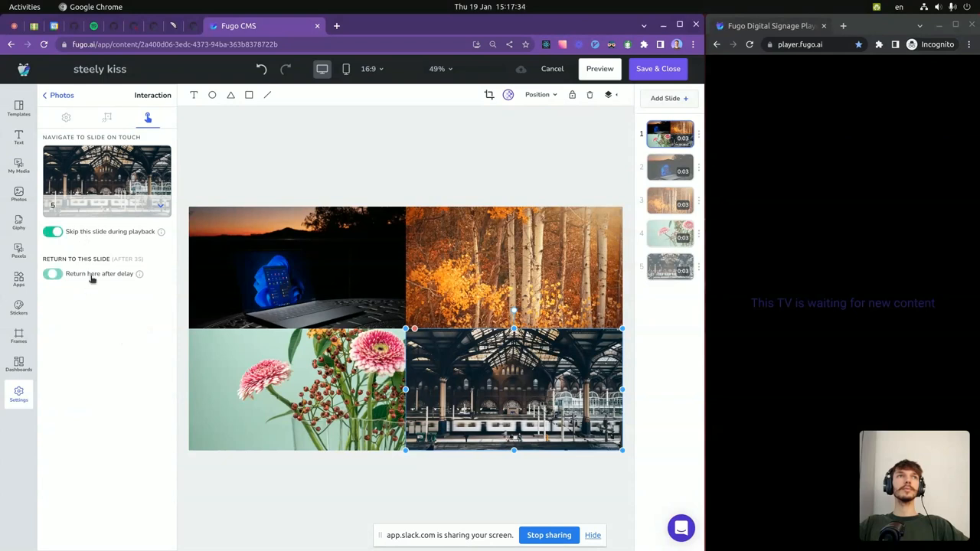
pyautogui.click(53, 273)
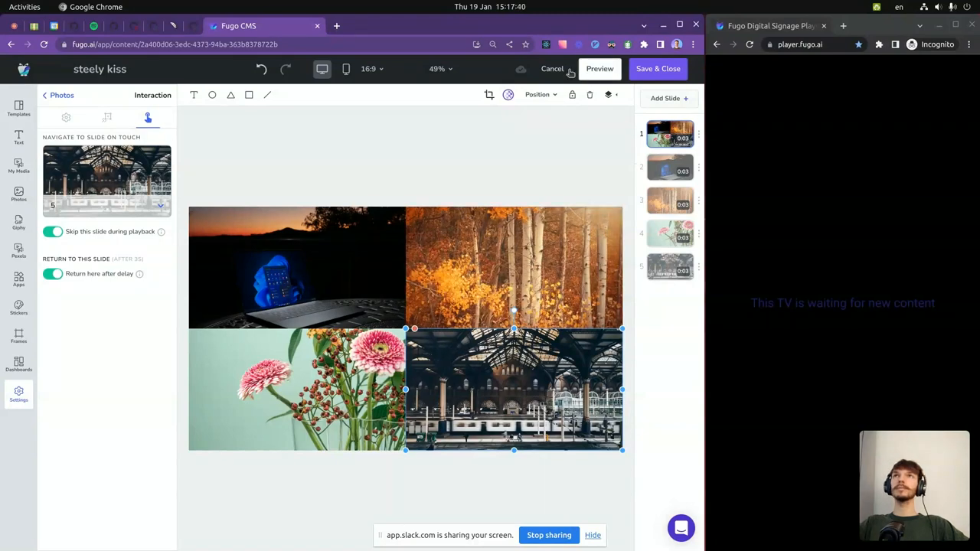
pyautogui.click(600, 68)
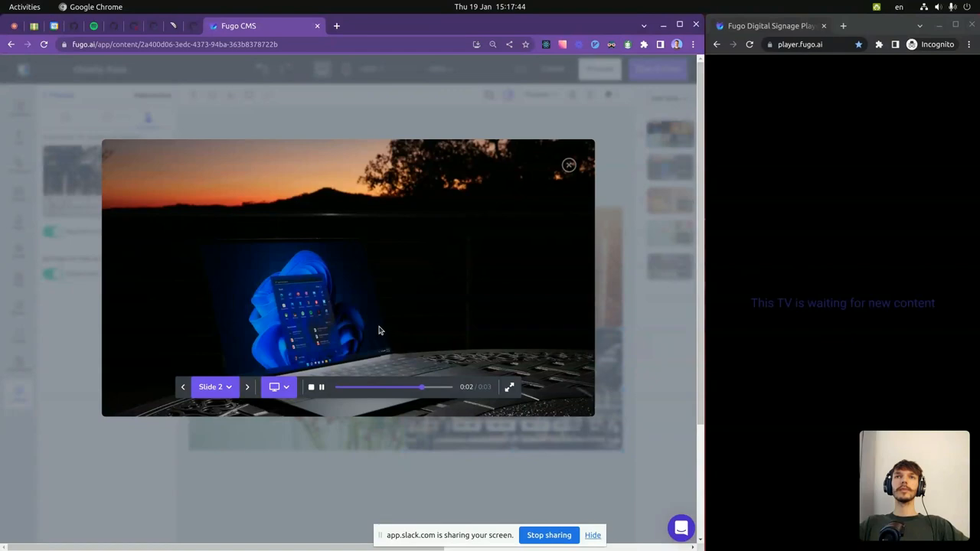
pyautogui.click(246, 387)
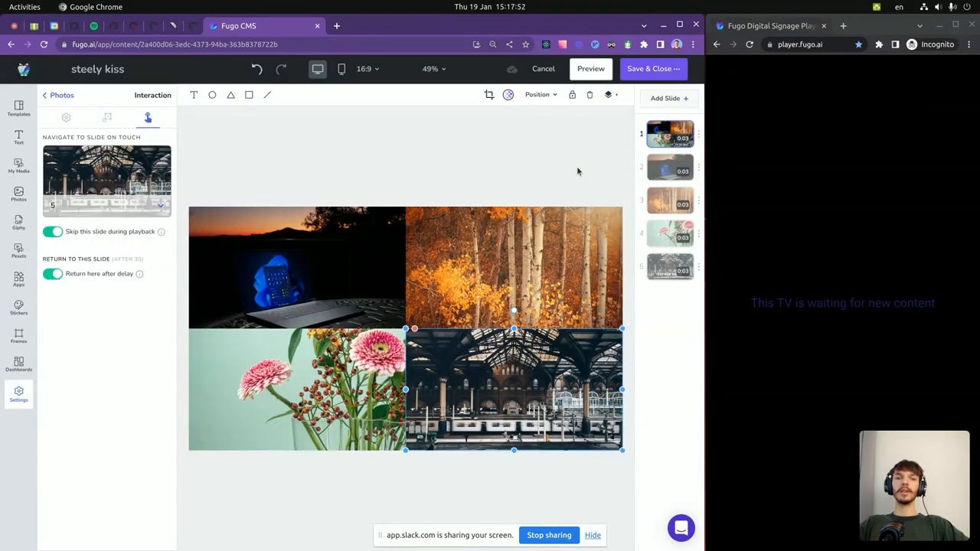
# - Save steely kiss and publish it to the paired screen
pyautogui.click(653, 69)
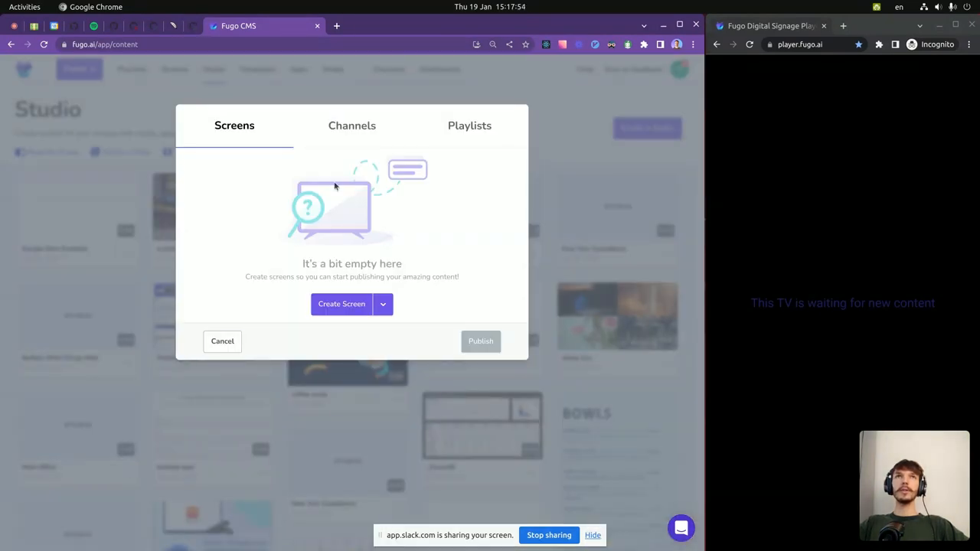
pyautogui.click(222, 341)
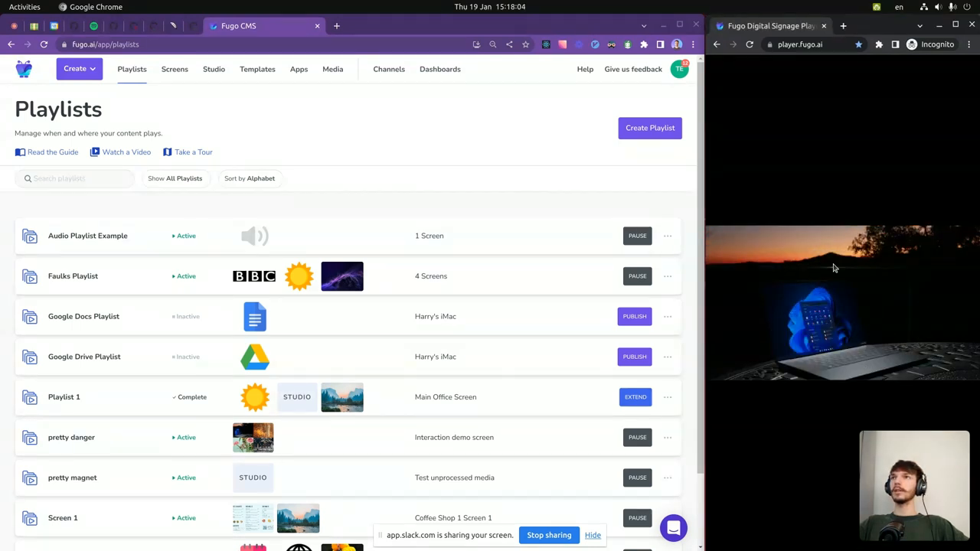
pyautogui.moveTo(850, 319)
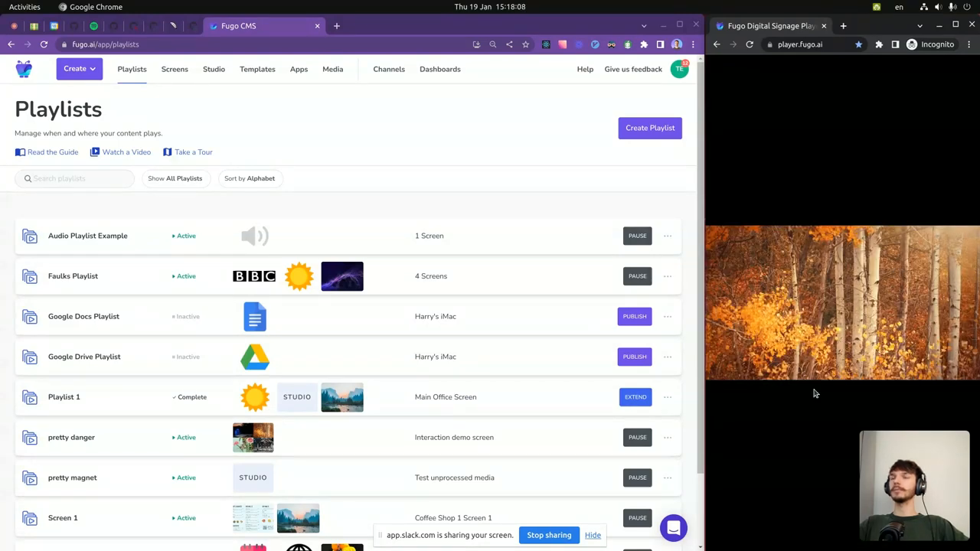
pyautogui.moveTo(809, 408)
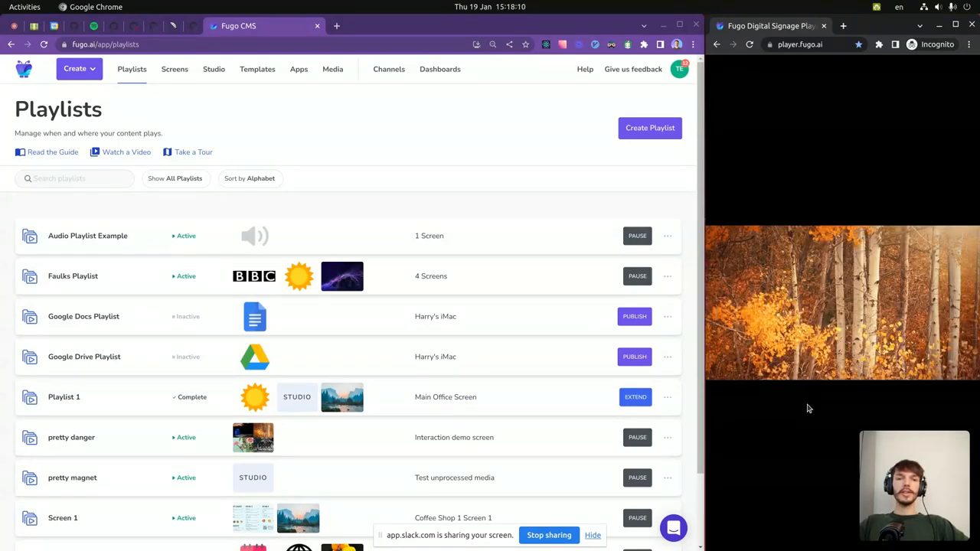